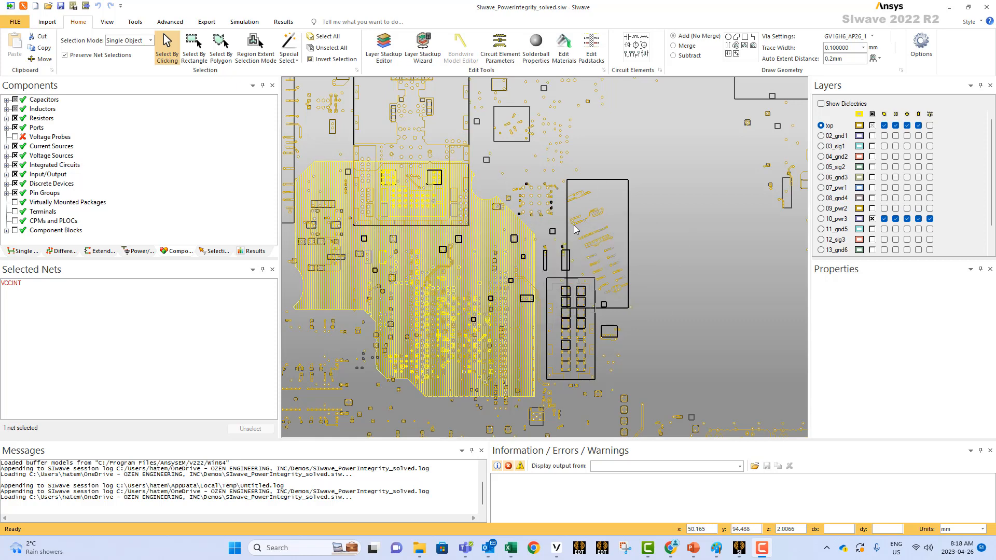
mouse_move(531, 271)
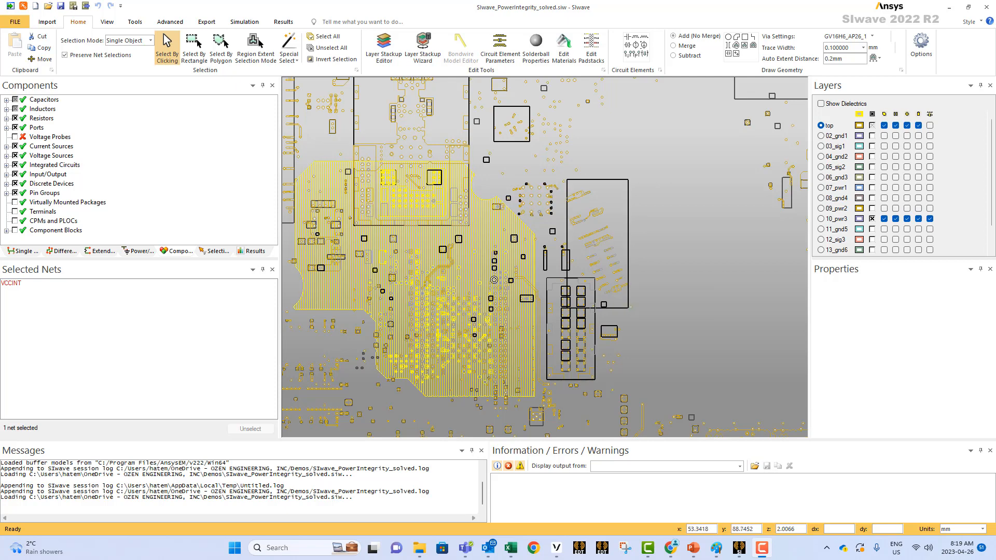
mouse_move(513, 353)
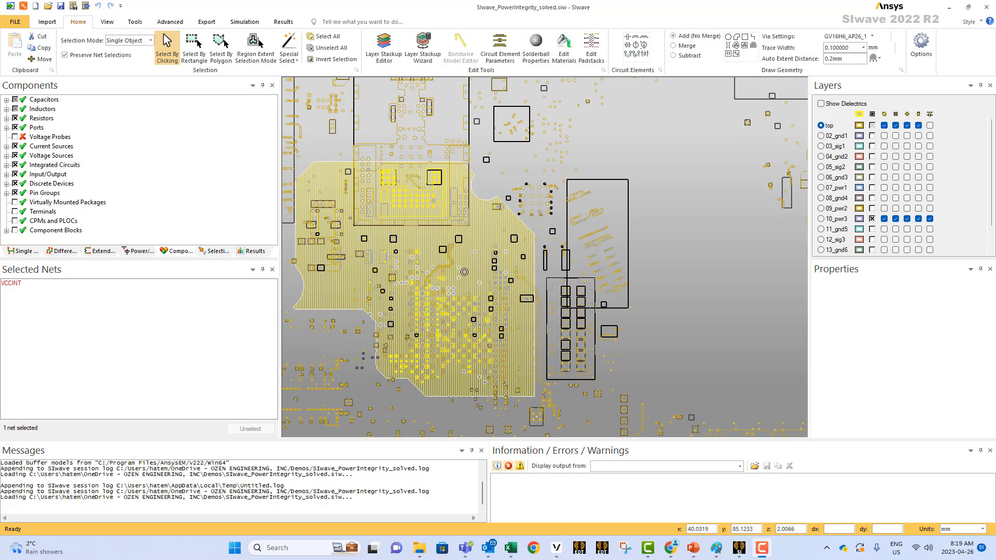
mouse_move(485, 329)
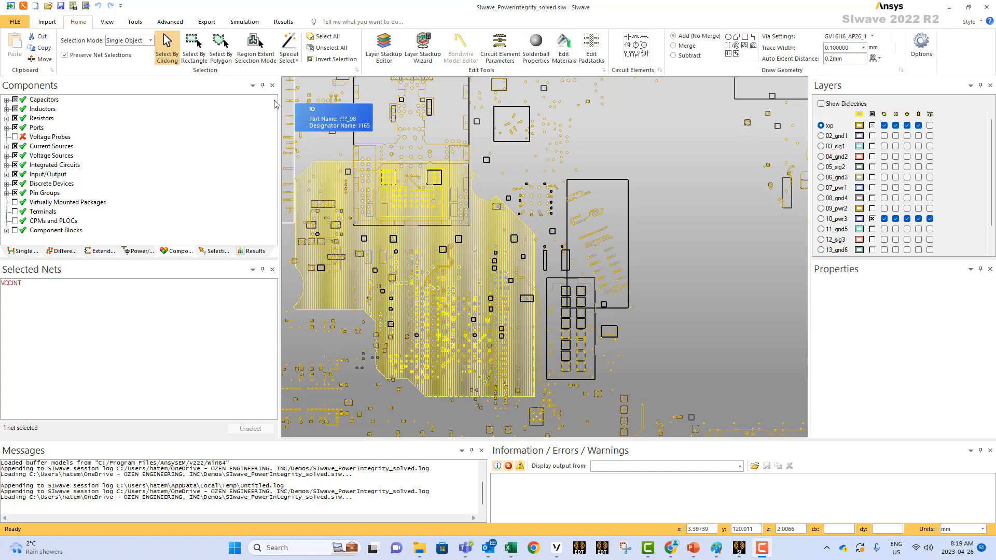
- Open SPICE/S-param Vendor Model Assignment from Tools and select capacitor ???_45
left_click(134, 22)
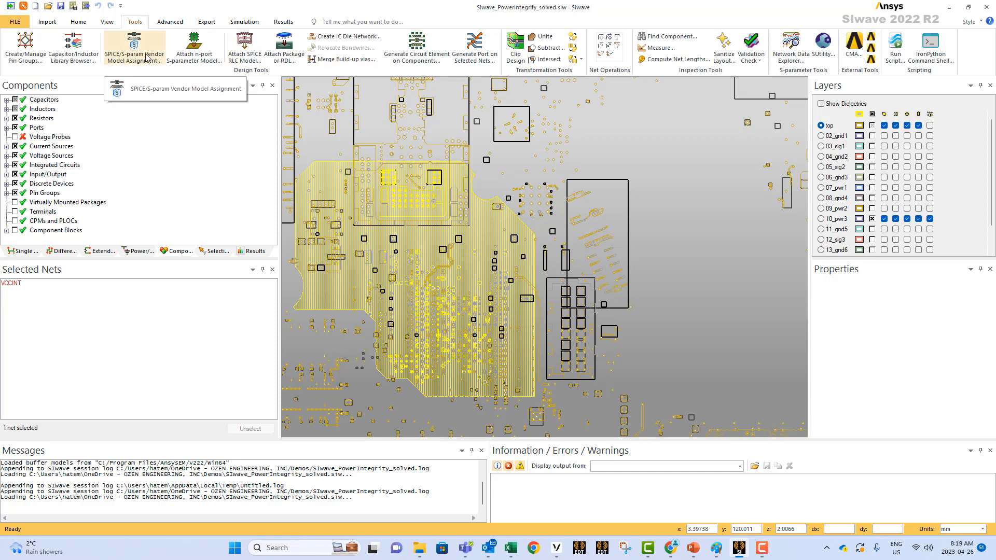
left_click(134, 46)
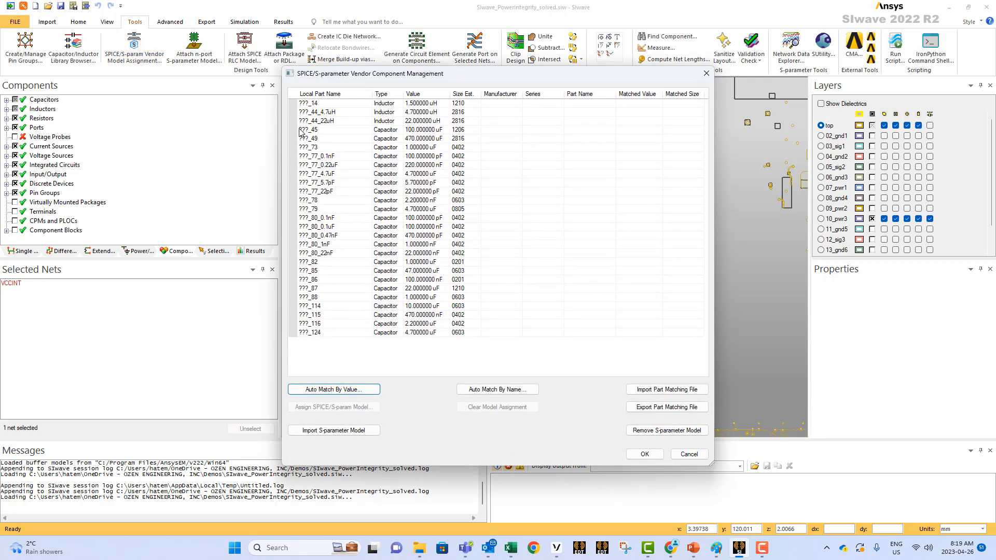
left_click(308, 130)
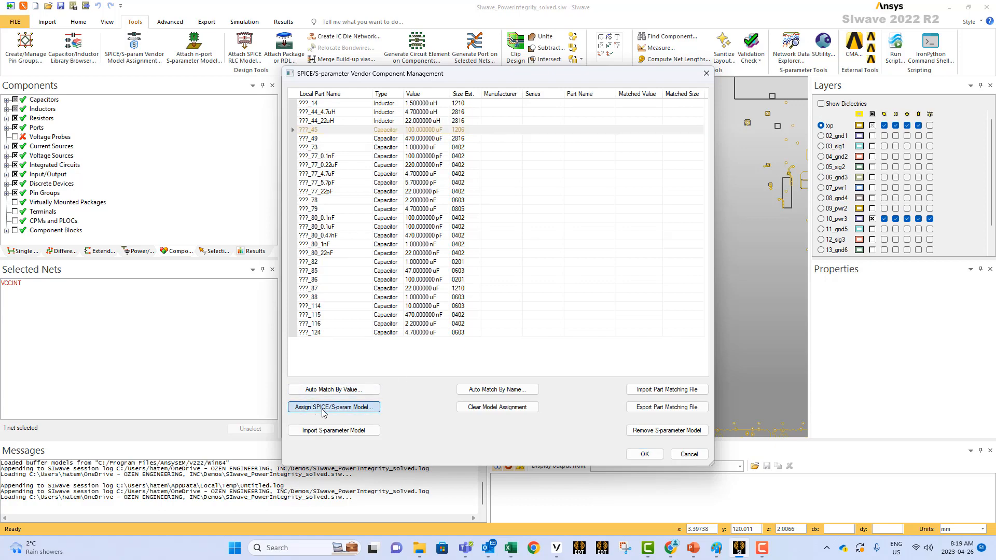
- Open the vendor model chooser and filter by Manufacturer Murata and Size 1206, leaving Series blank
left_click(333, 408)
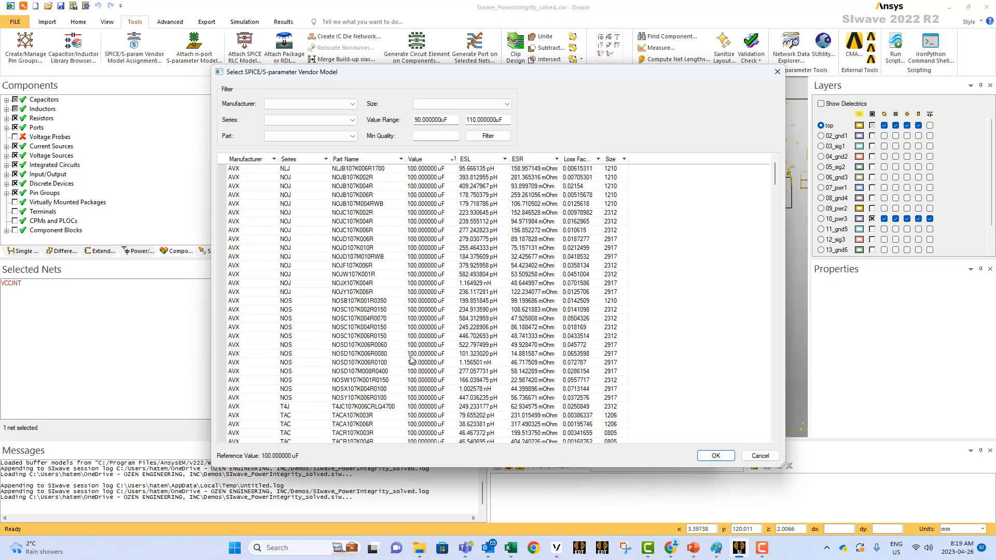
mouse_move(476, 280)
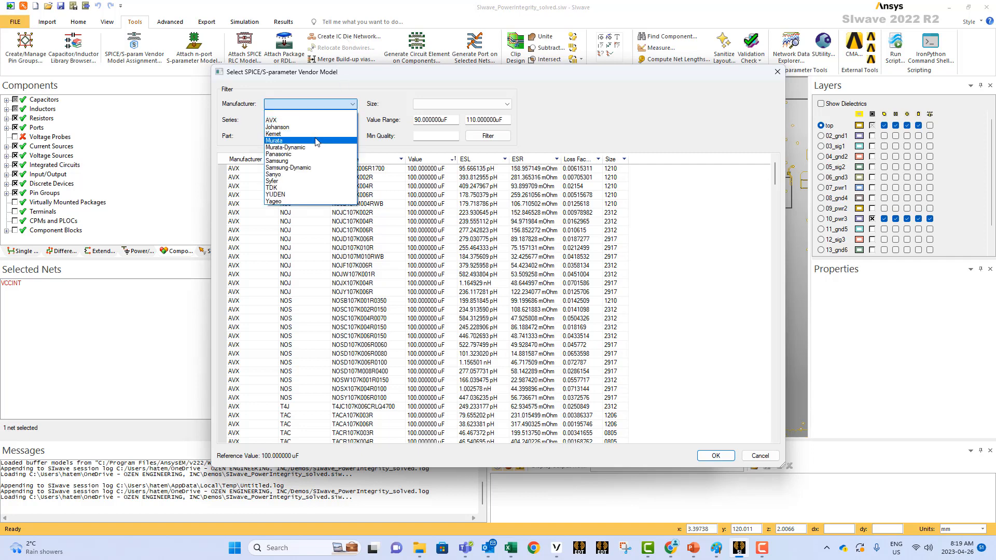
left_click(273, 140)
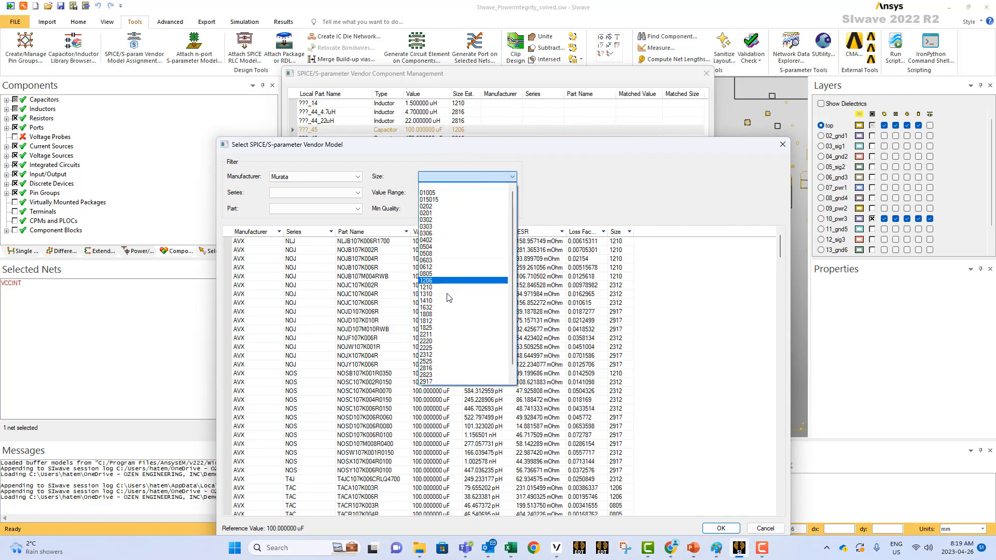
left_click(425, 280)
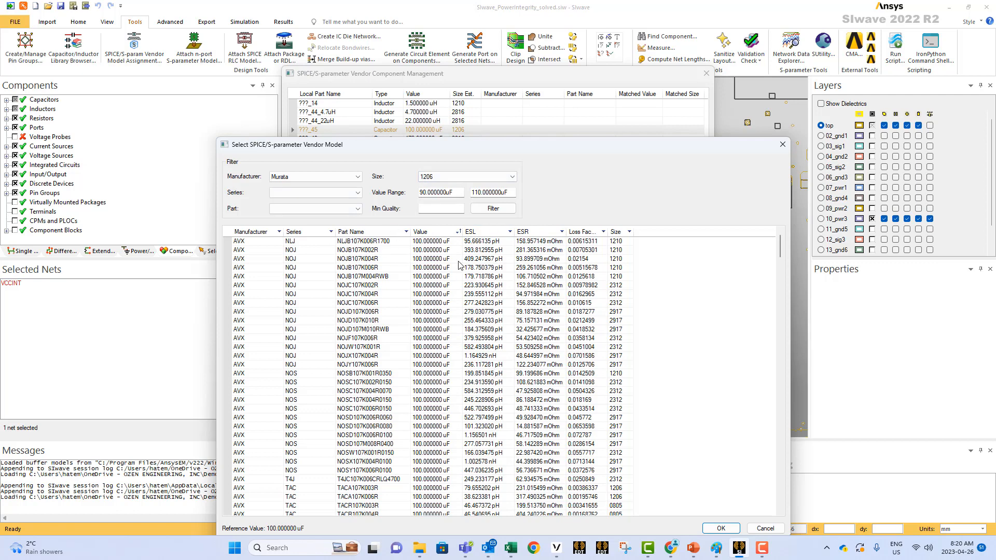
left_click(371, 193)
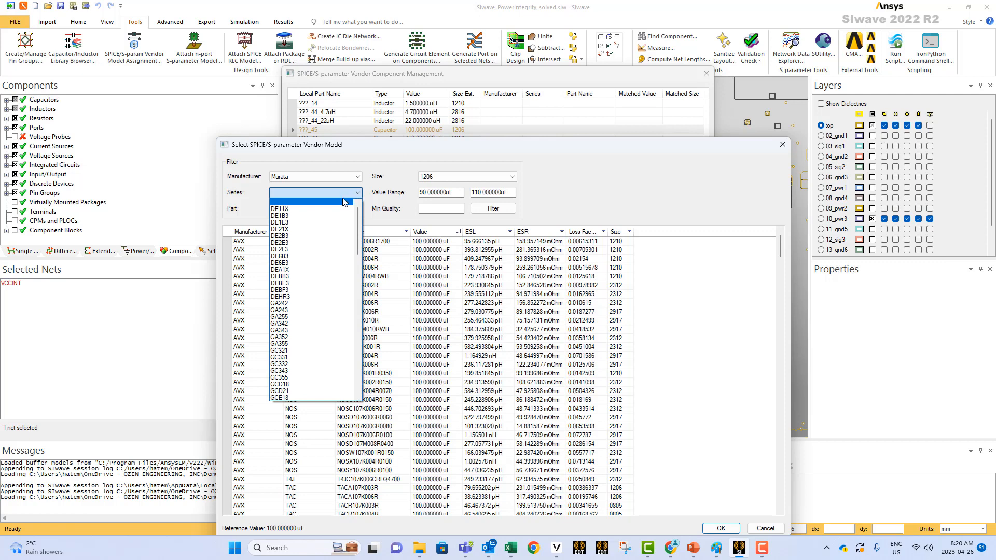
left_click(344, 192)
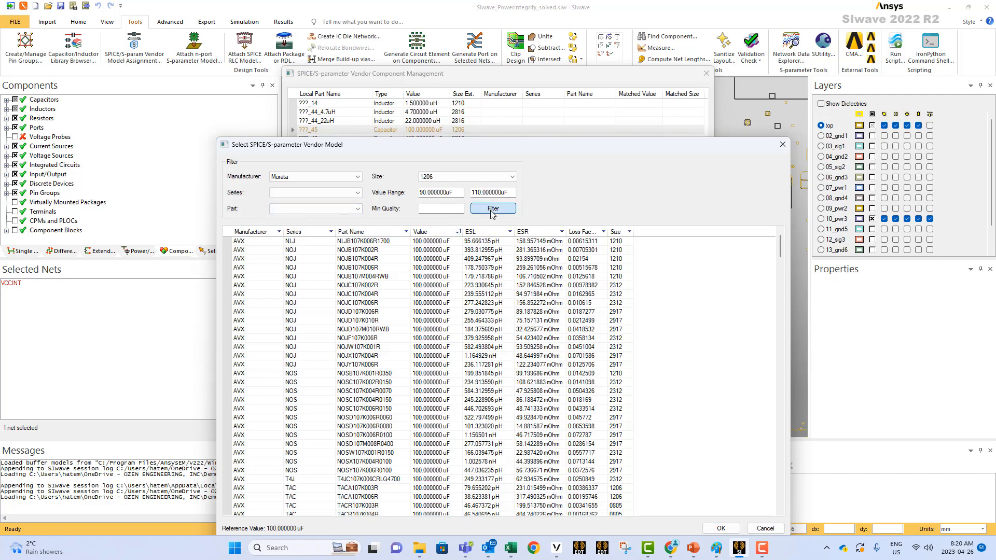
- Apply the filter to list the six Murata GRM31 100 µF 1206 capacitors
left_click(493, 208)
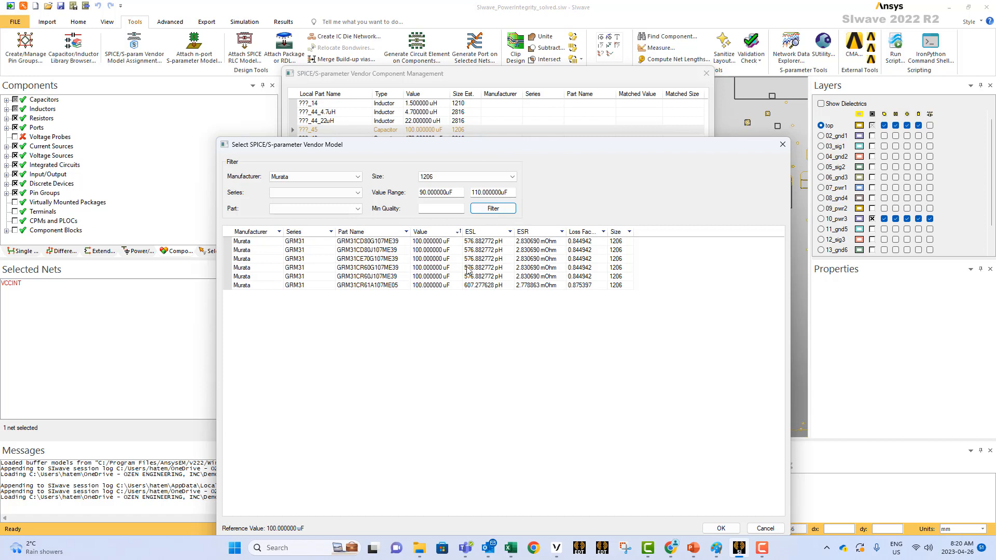
mouse_move(507, 287)
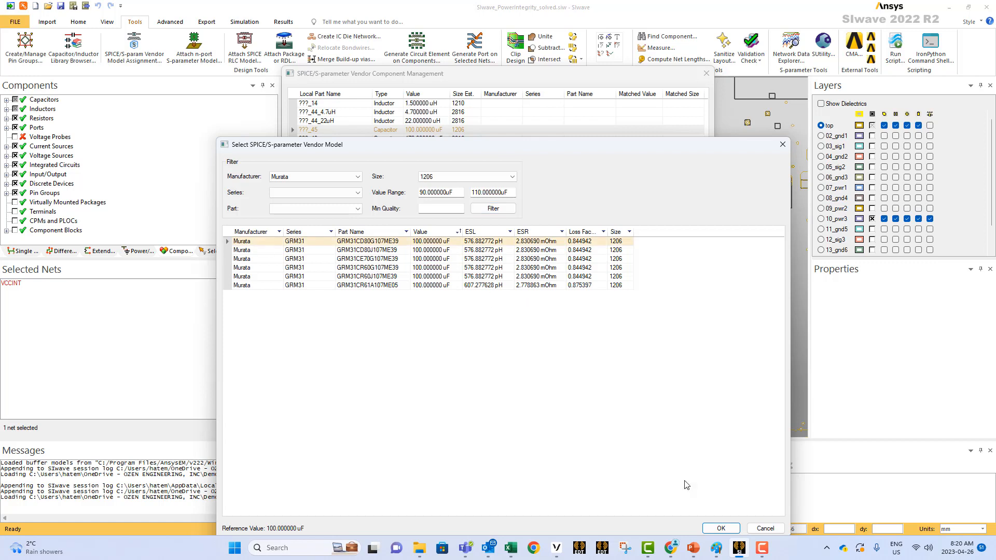
mouse_move(688, 491)
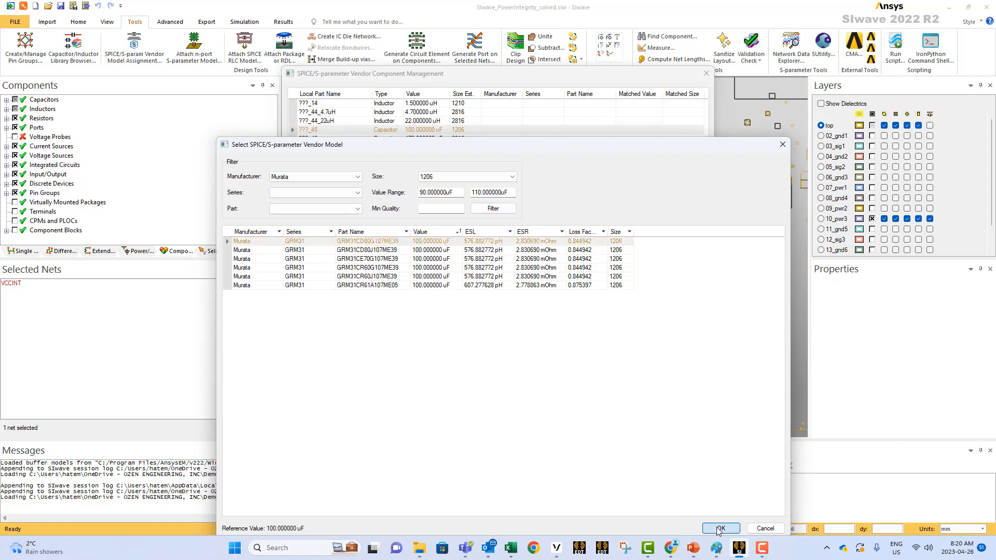
- Confirm GRM31CD80G107ME39 (100 µF, 1206) as ???_45's vendor model
left_click(720, 528)
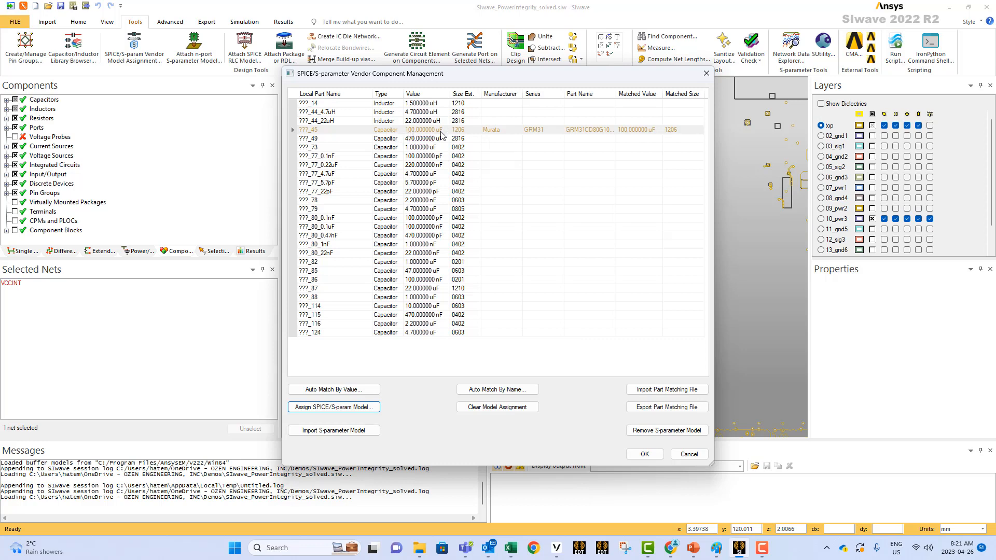
mouse_move(418, 125)
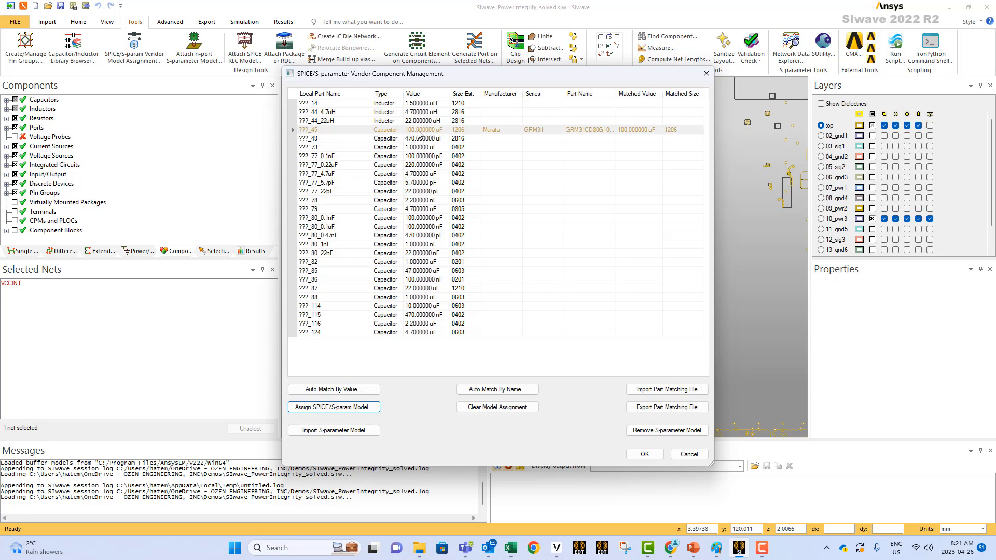
mouse_move(546, 137)
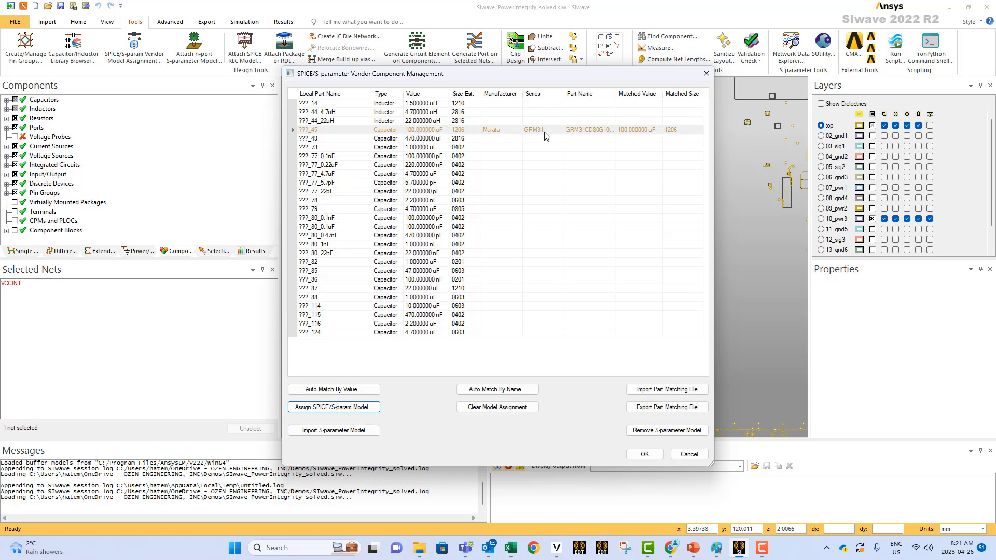